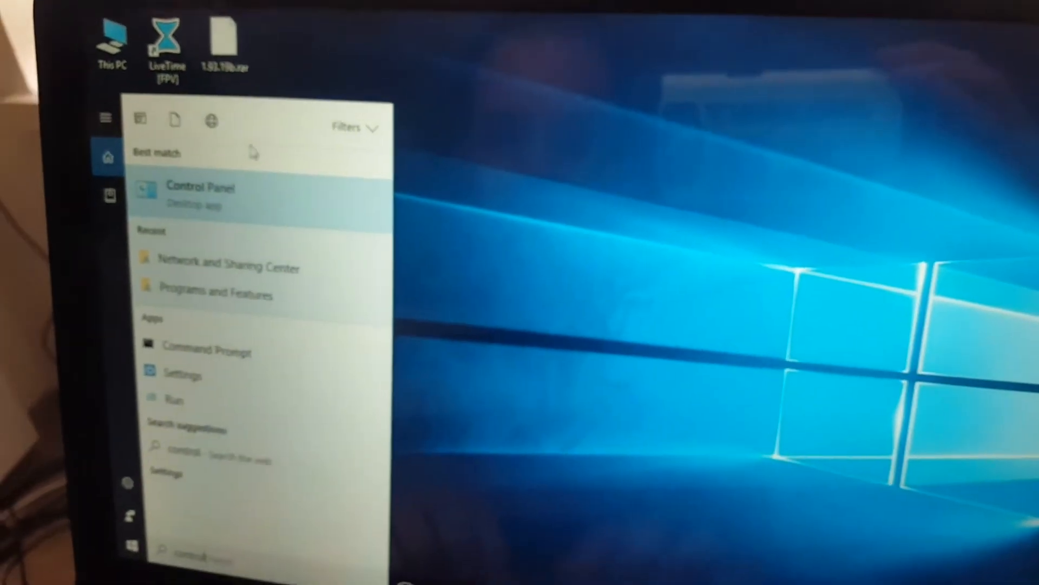
Go from Control Panel through Network and Sharing Center to the network adapter list.
click(199, 187)
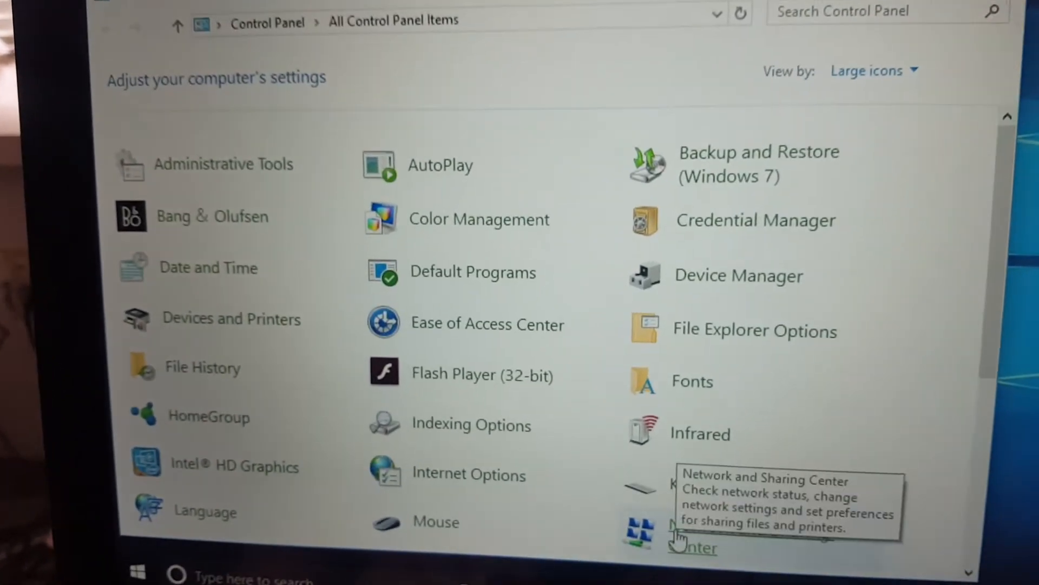
click(676, 546)
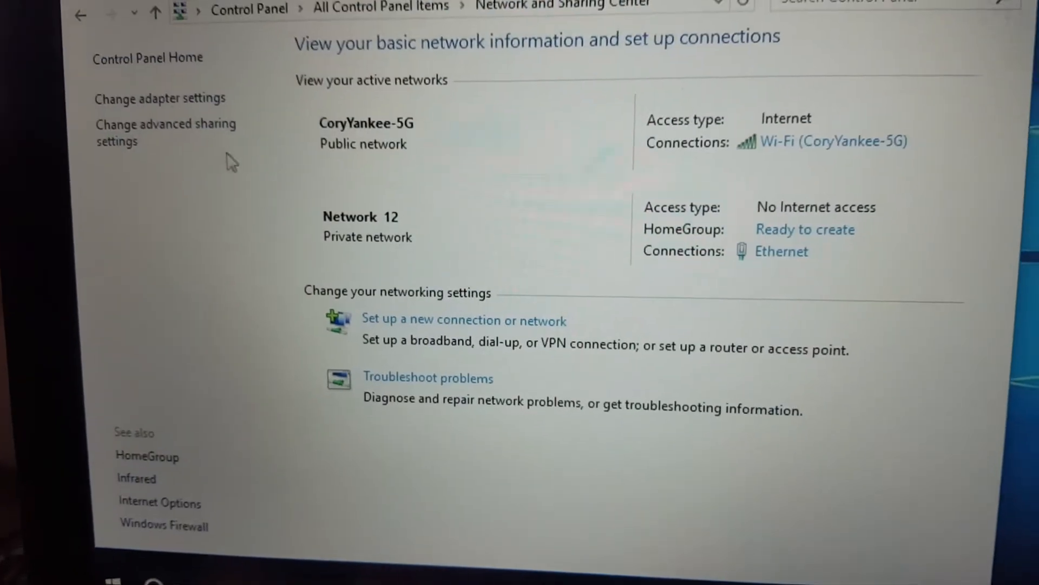
click(156, 98)
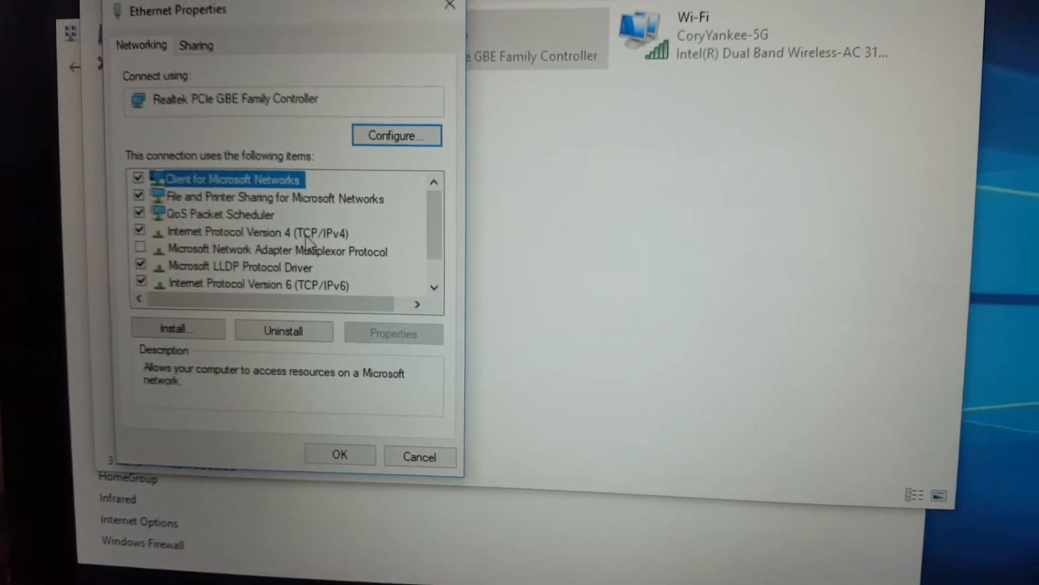
Review the Ethernet TCP/IPv4 properties with DNS 8.8.8.8 and 8.8.4.4, and confirm with OK.
click(258, 233)
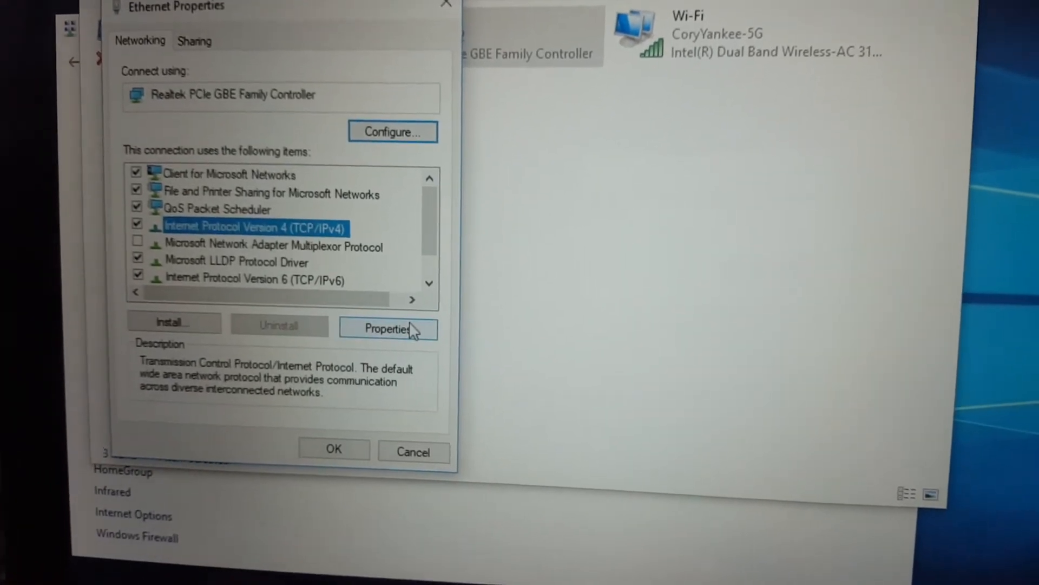
click(388, 329)
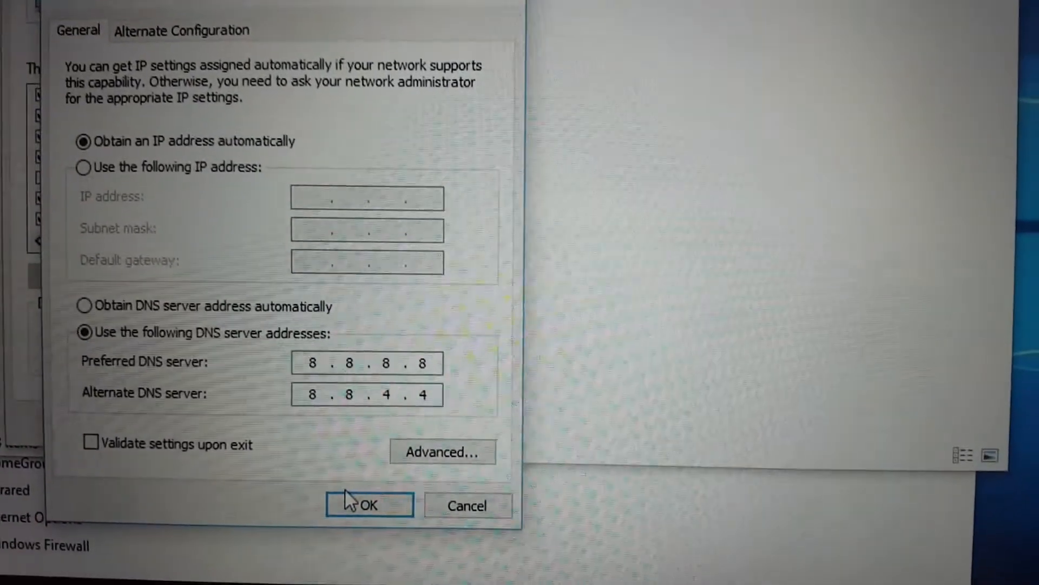
click(368, 505)
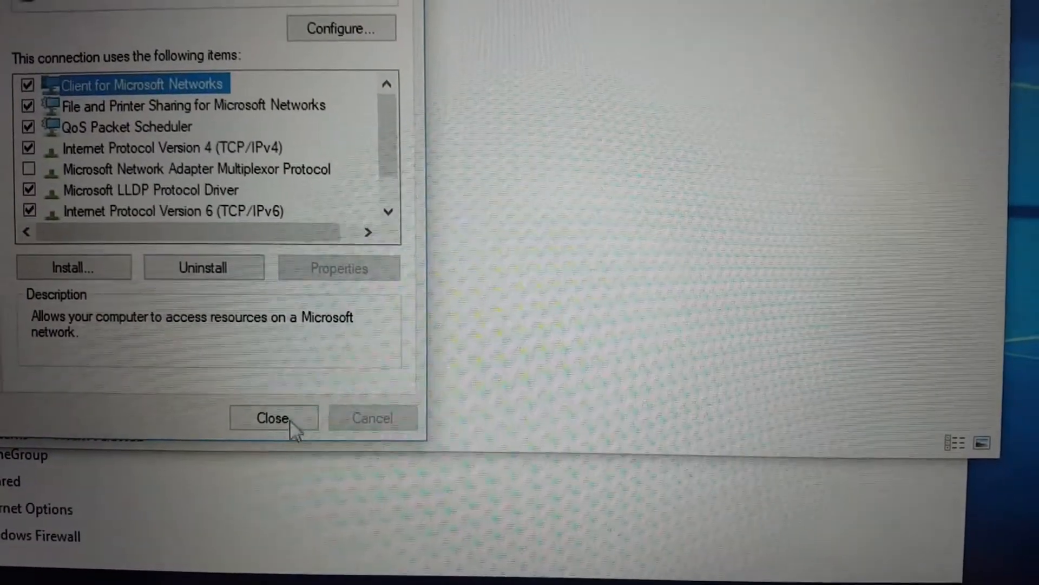
click(274, 418)
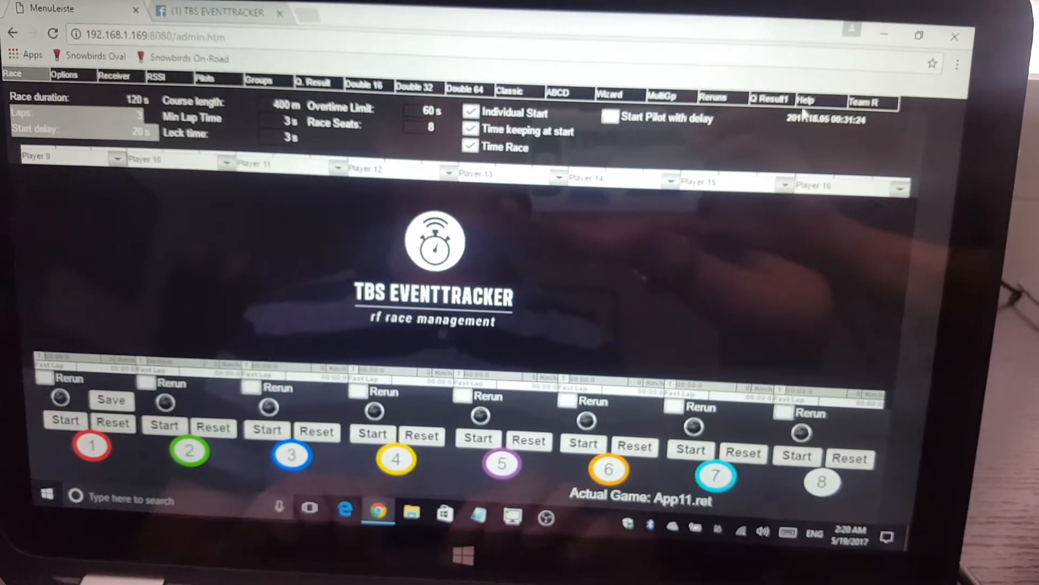
click(812, 100)
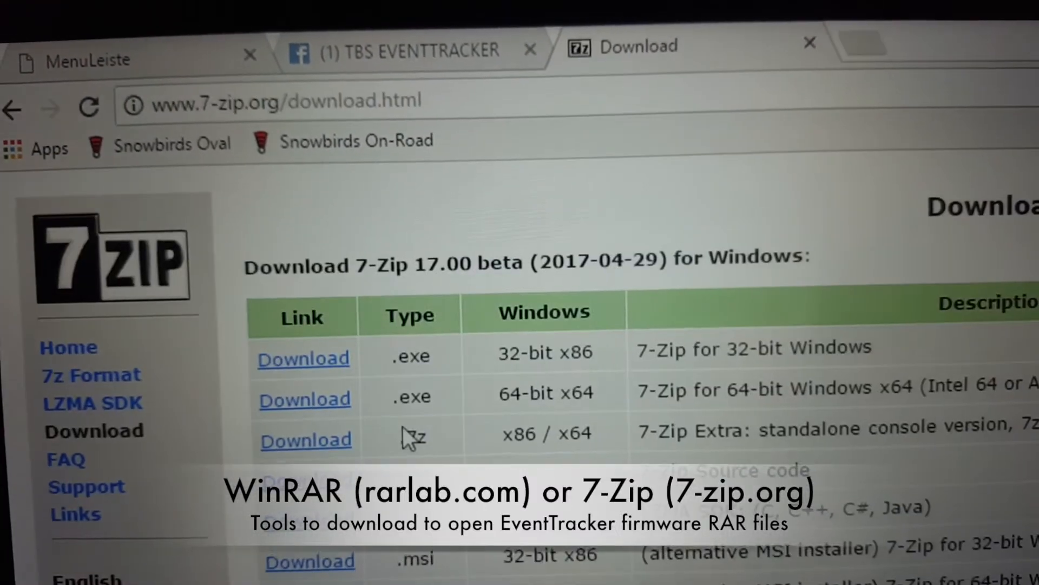
Scroll down the 7-Zip download page to view the Windows versions.
scroll(down, 3)
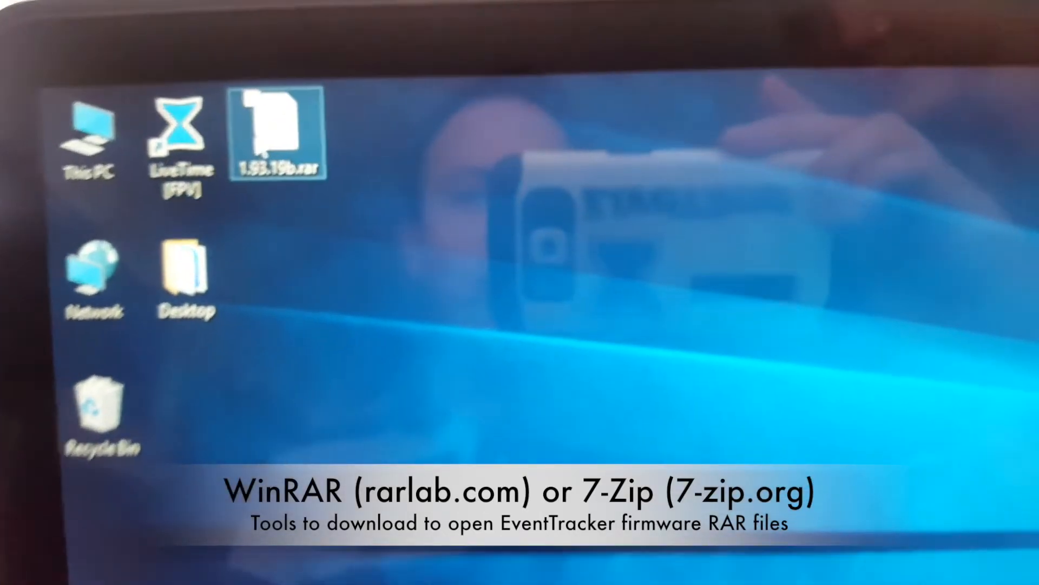
Right-click the 1.93.19b.rar archive on the desktop.
right_click(276, 136)
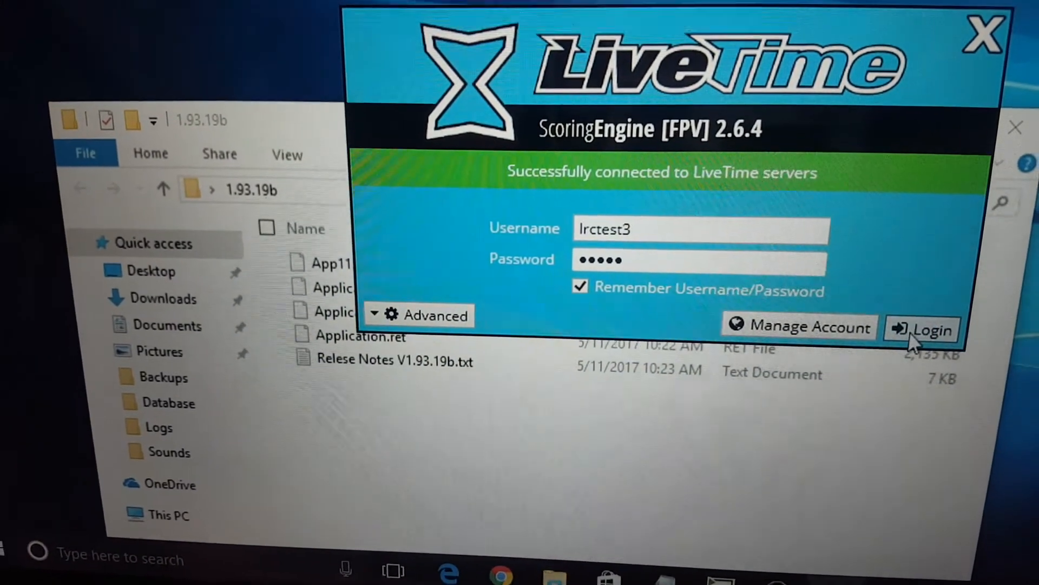
Log in to LiveTime ScoringEngine using the remembered username and password.
click(930, 328)
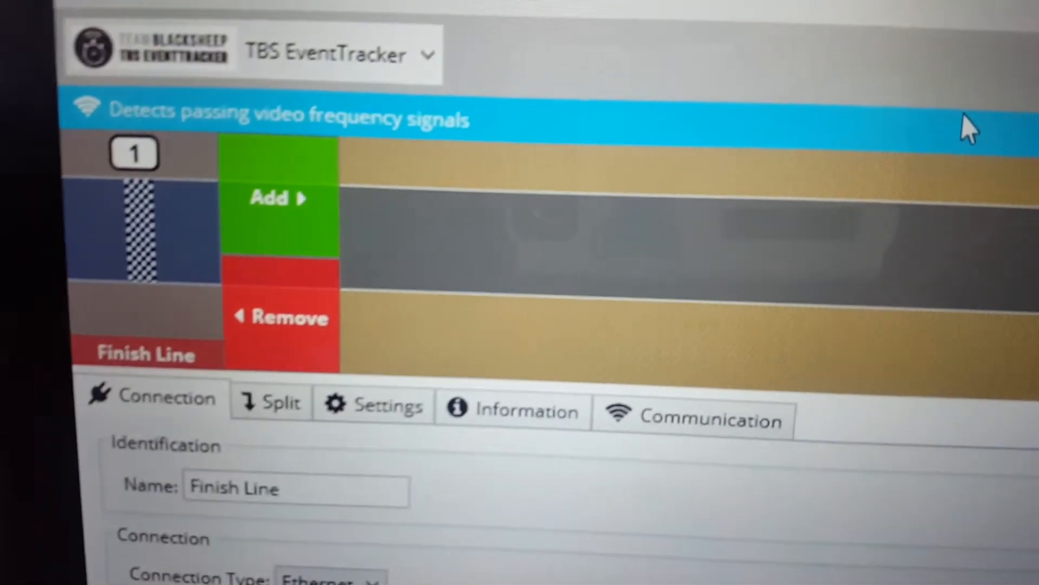
scroll(down, 3)
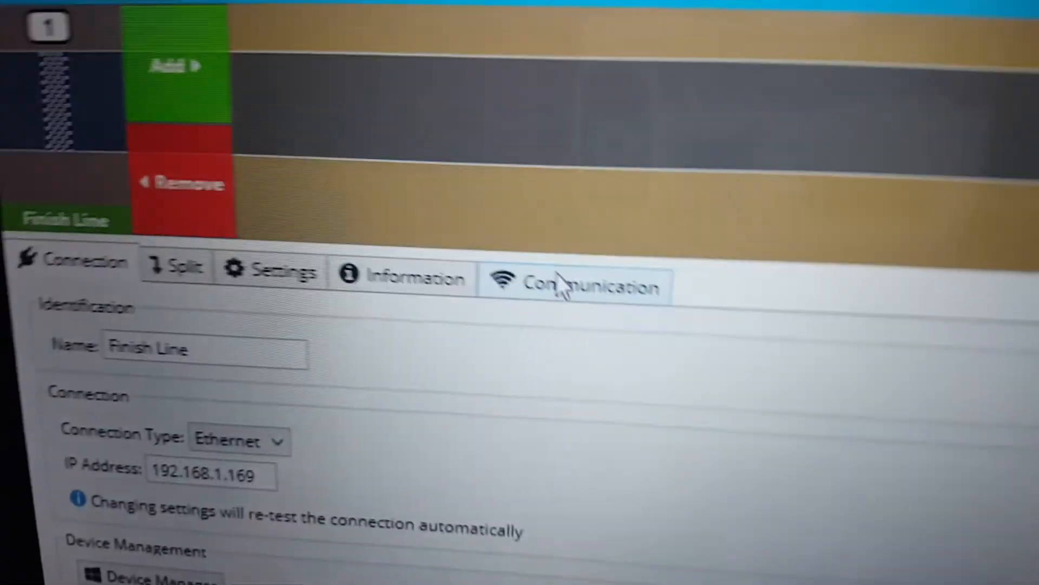
Open Windows search to find Control Panel.
click(570, 286)
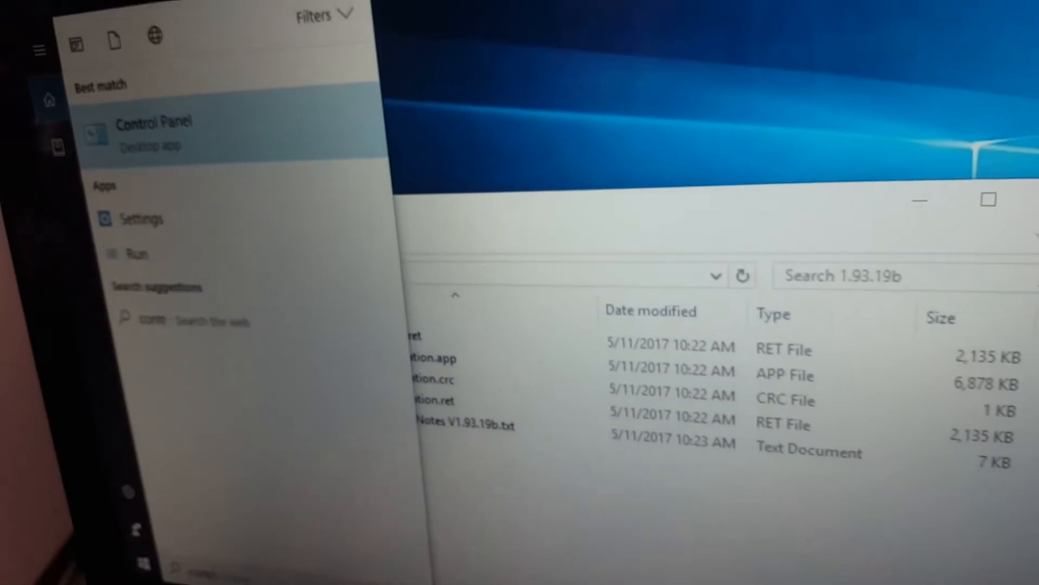
Launch Control Panel from search and show the network adapter list.
click(156, 121)
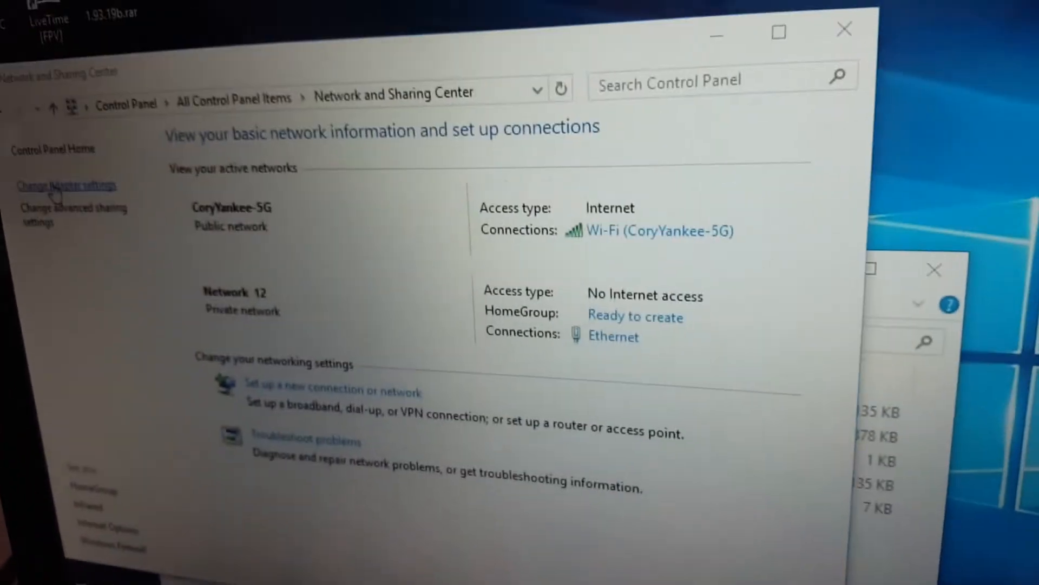
click(65, 185)
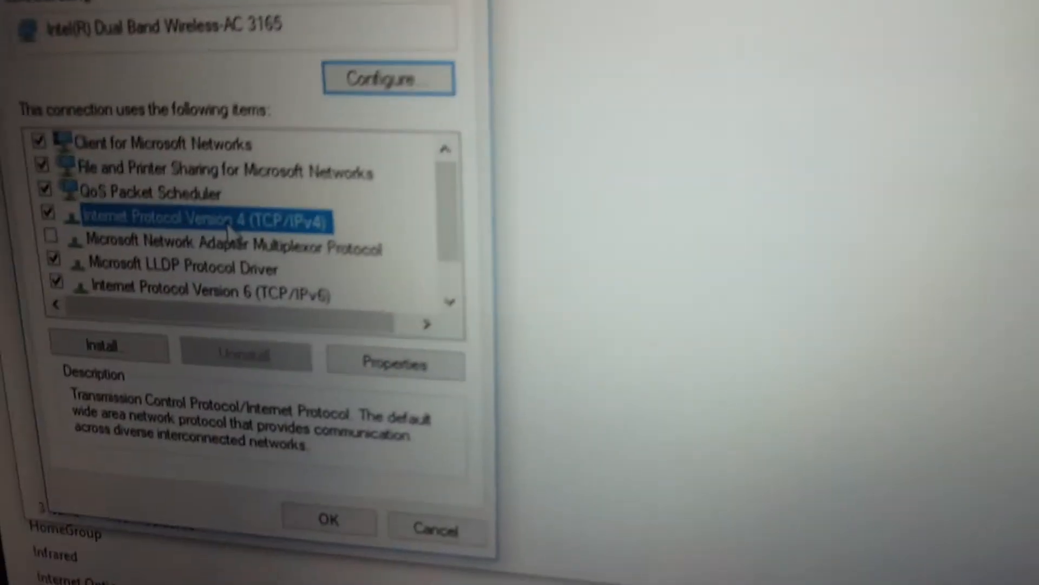
Set the Wi-Fi IPv4 advanced settings to a manual interface metric of 1.
click(394, 364)
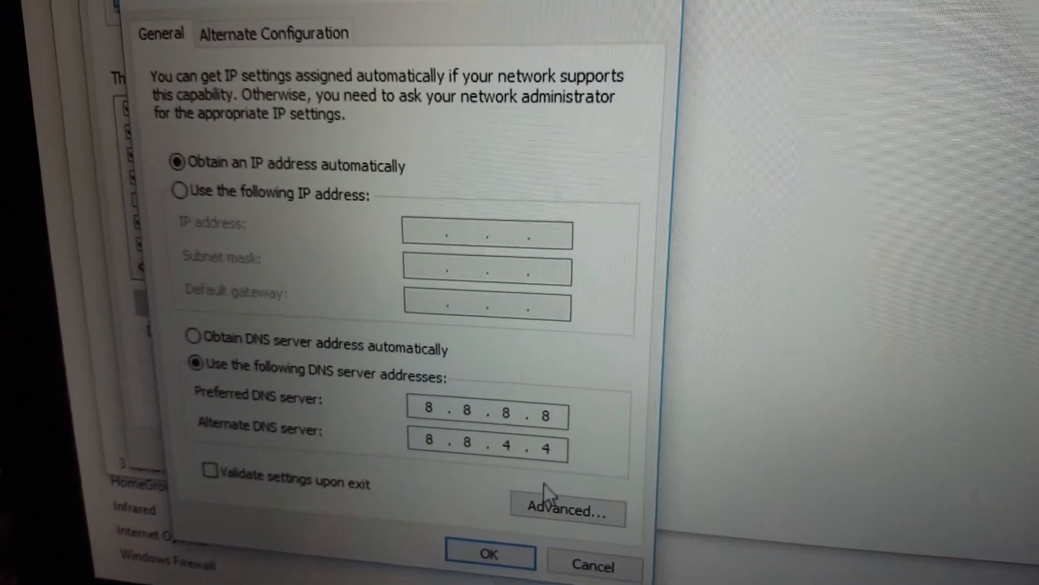
click(570, 512)
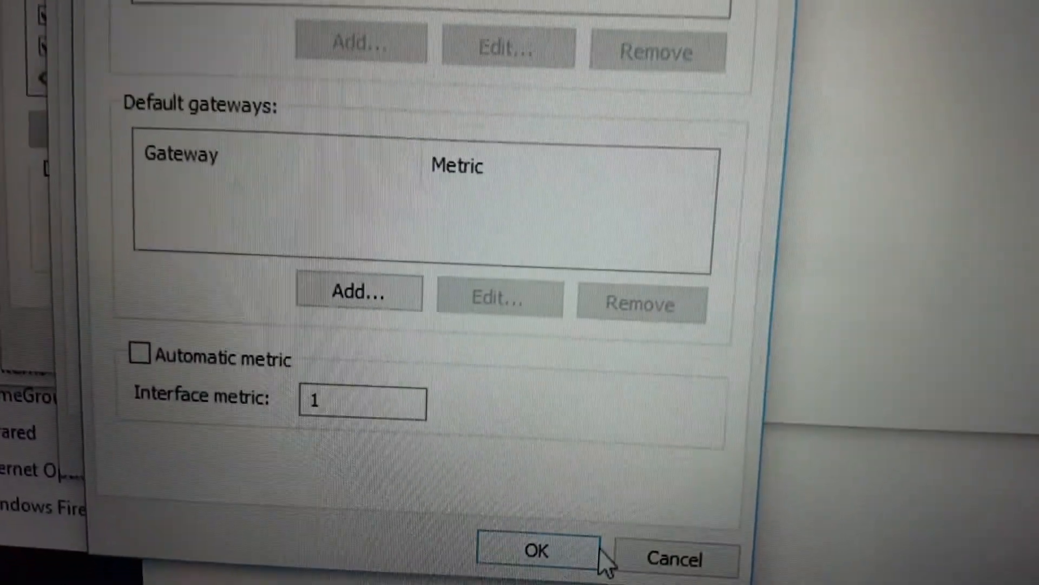
click(538, 554)
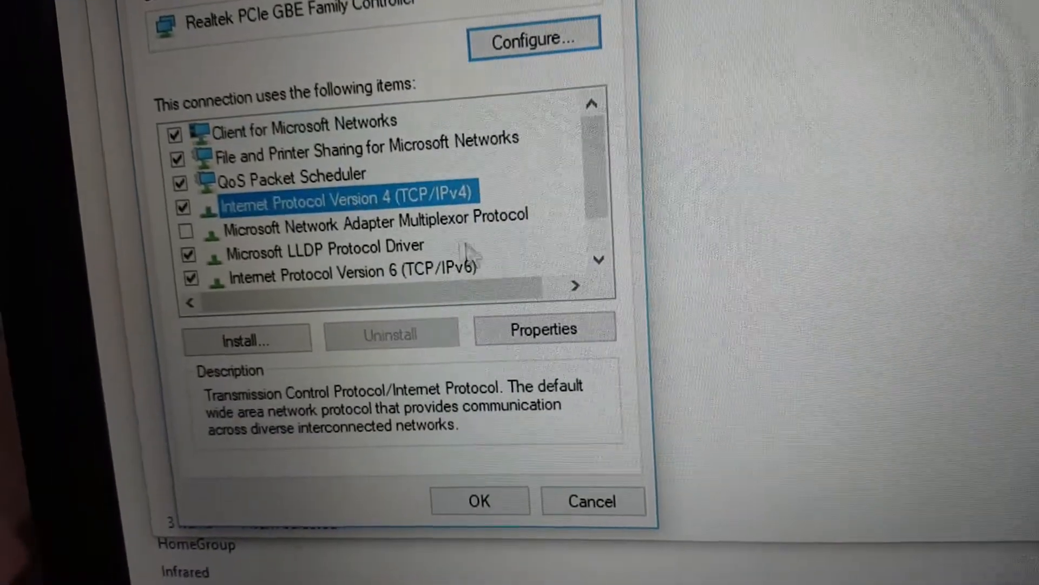
Open Ethernet TCP/IPv4 advanced settings and enter a manual interface metric of 2.
click(545, 329)
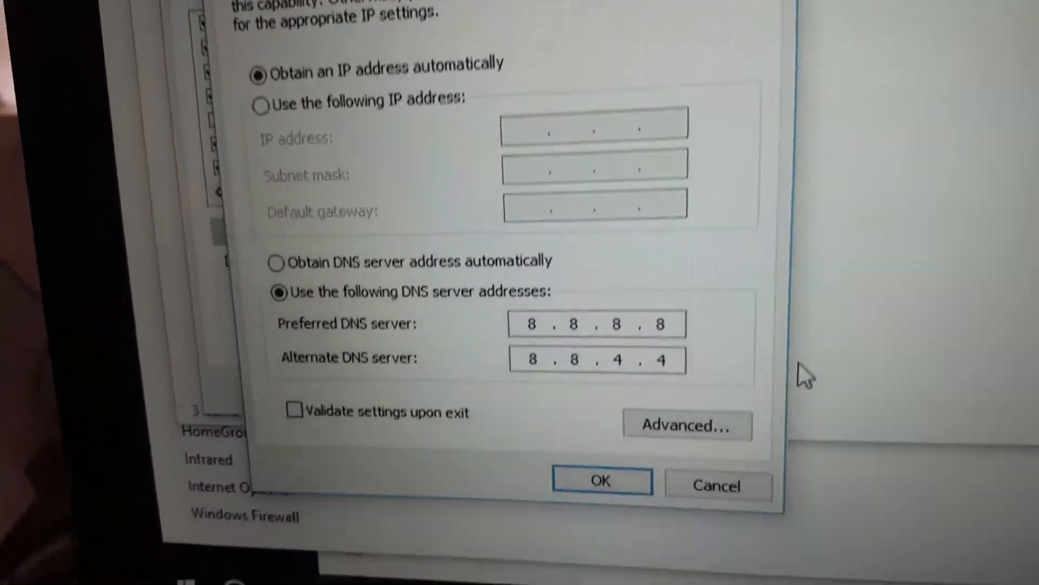
click(687, 425)
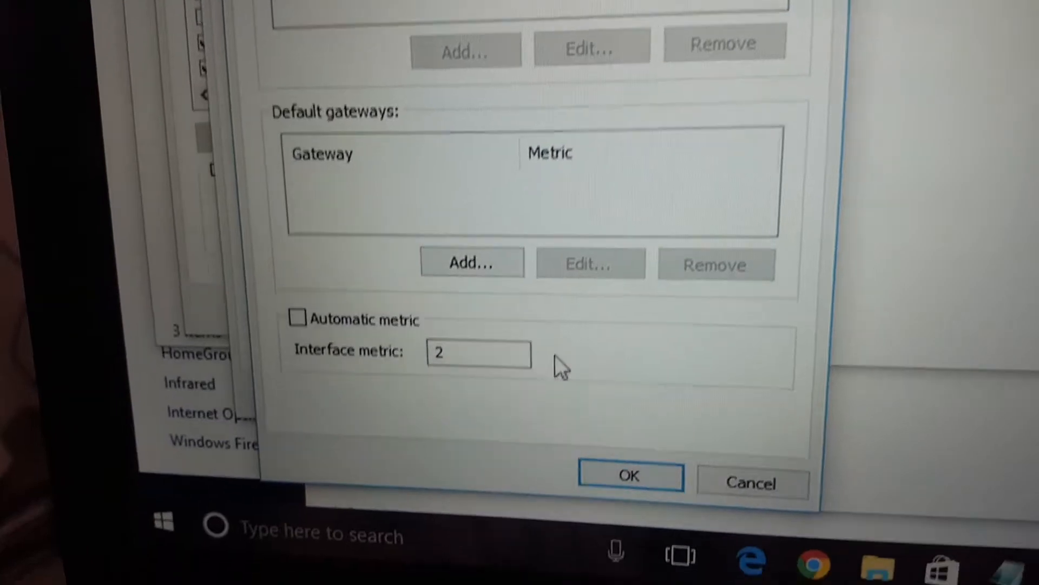